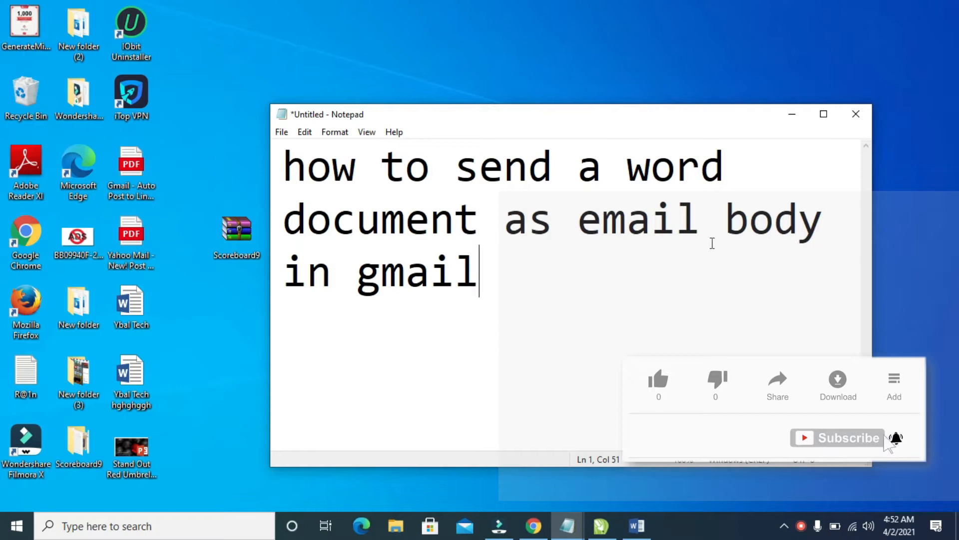
mouse_move(722, 400)
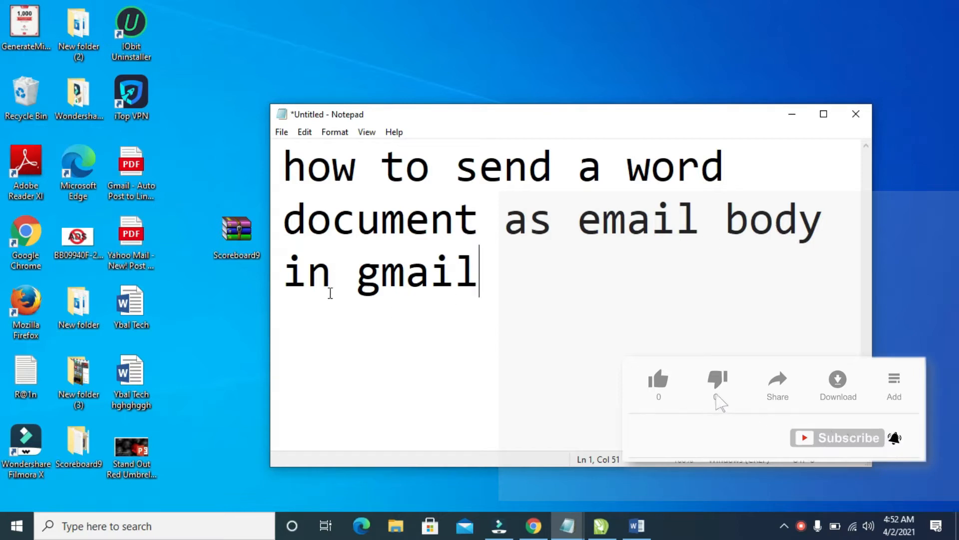
Bring the appreciation letter in Word to the front from the Notepad title note
click(658, 378)
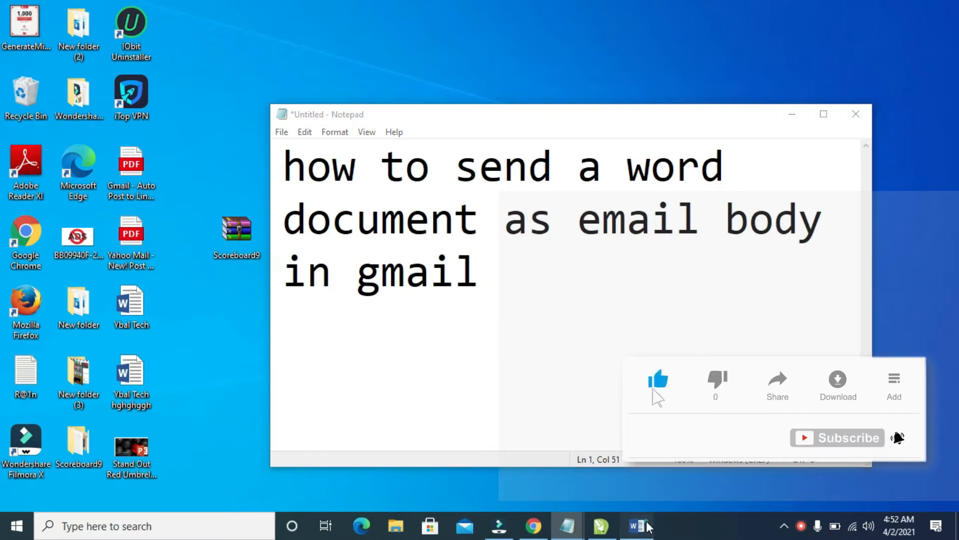
click(636, 526)
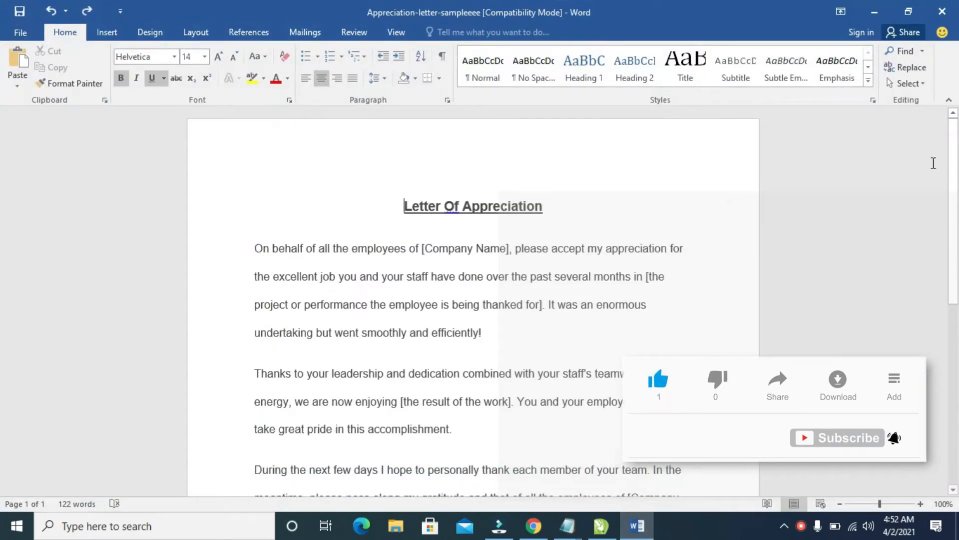
scroll(down, 3)
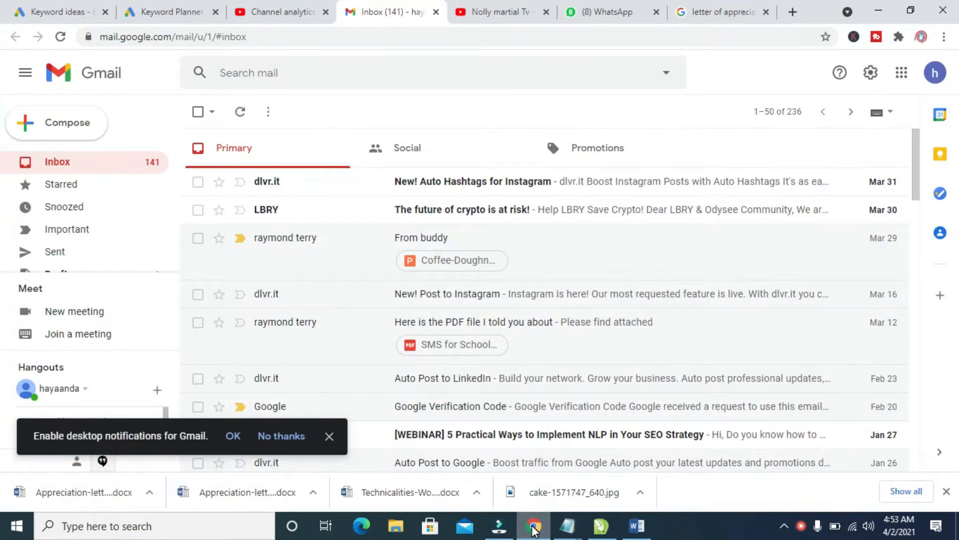
mouse_move(626, 294)
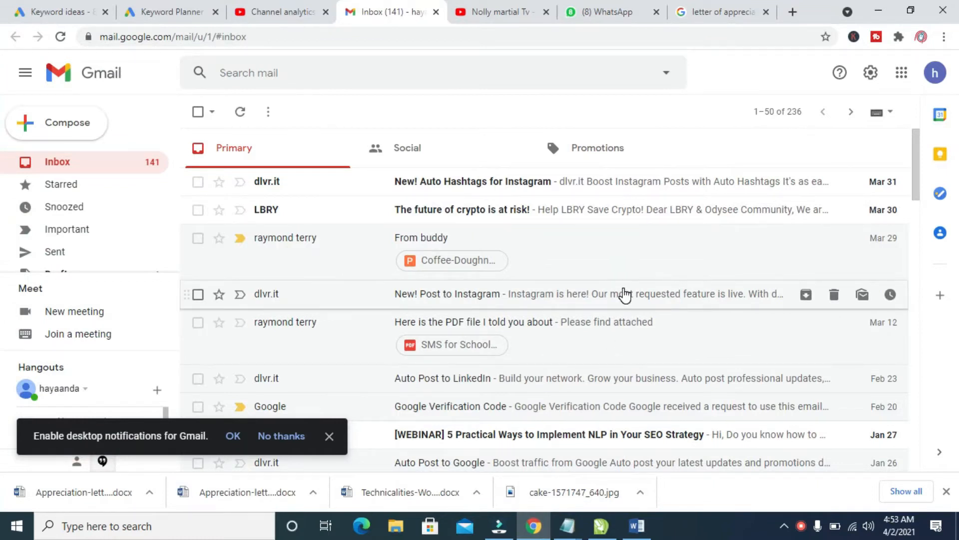
mouse_move(503, 318)
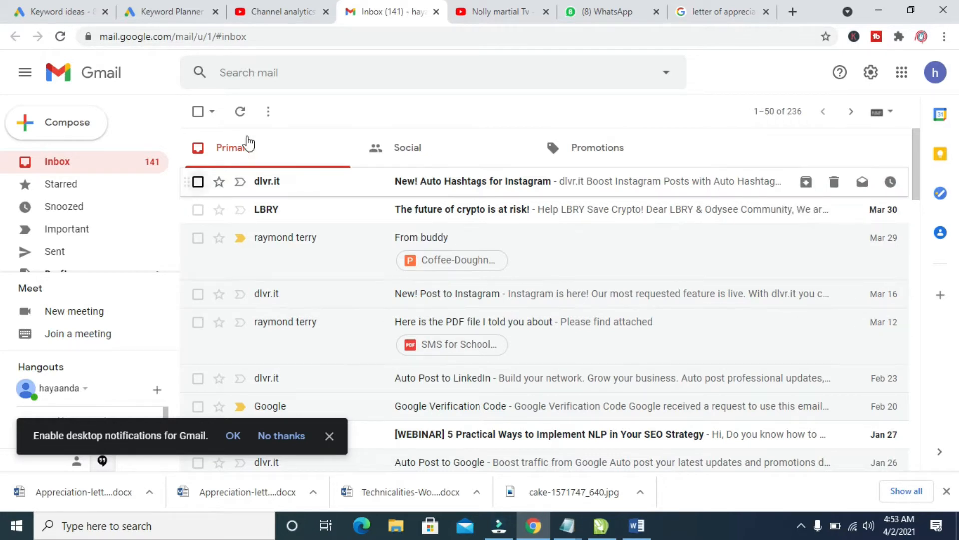
mouse_move(893, 146)
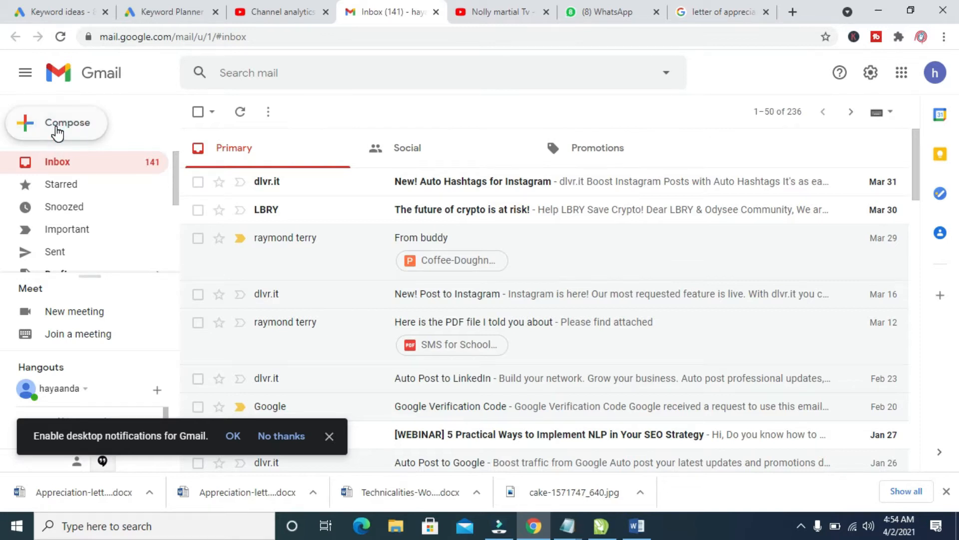
Compose a new message to the recipient with subject 'Letter of appreciation', cursor in the empty body
click(56, 122)
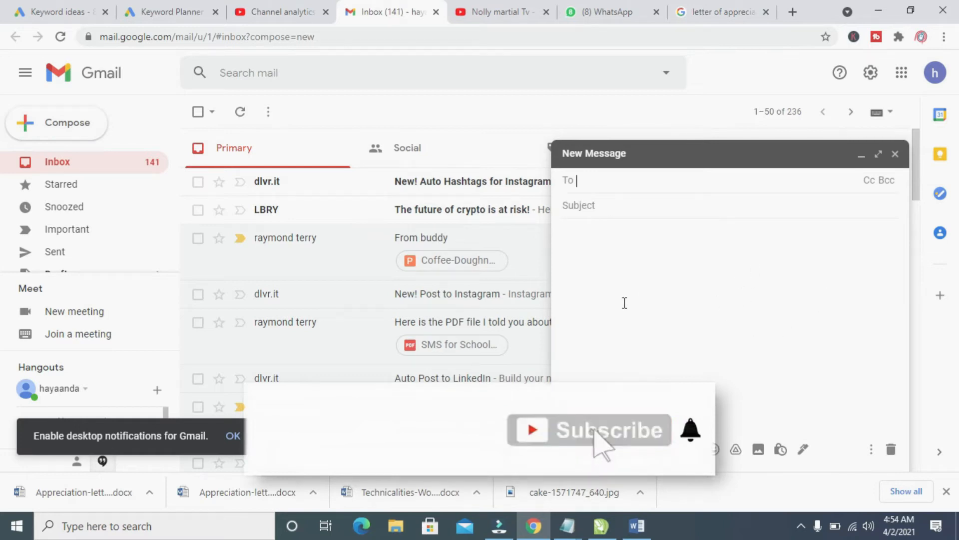
click(622, 180)
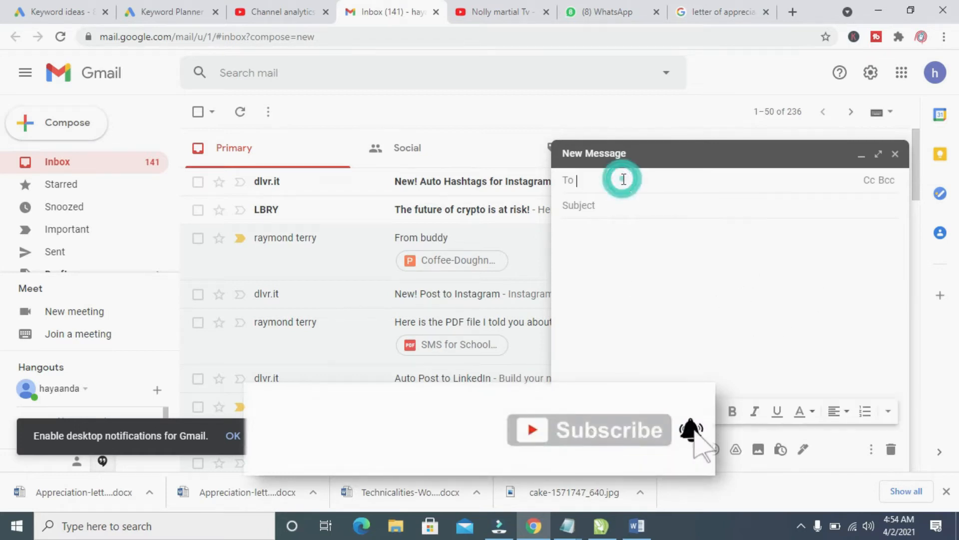
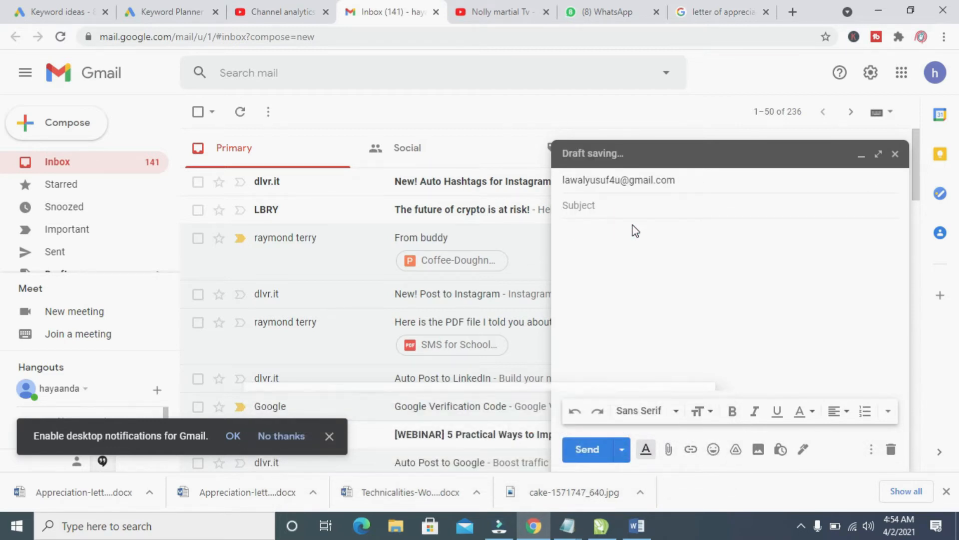
text(Letter of a)
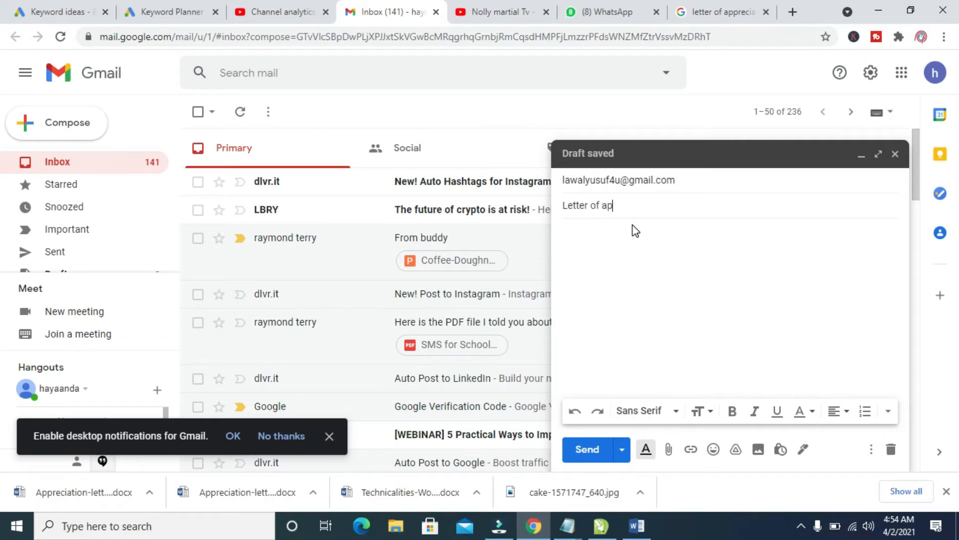
text(preciatin)
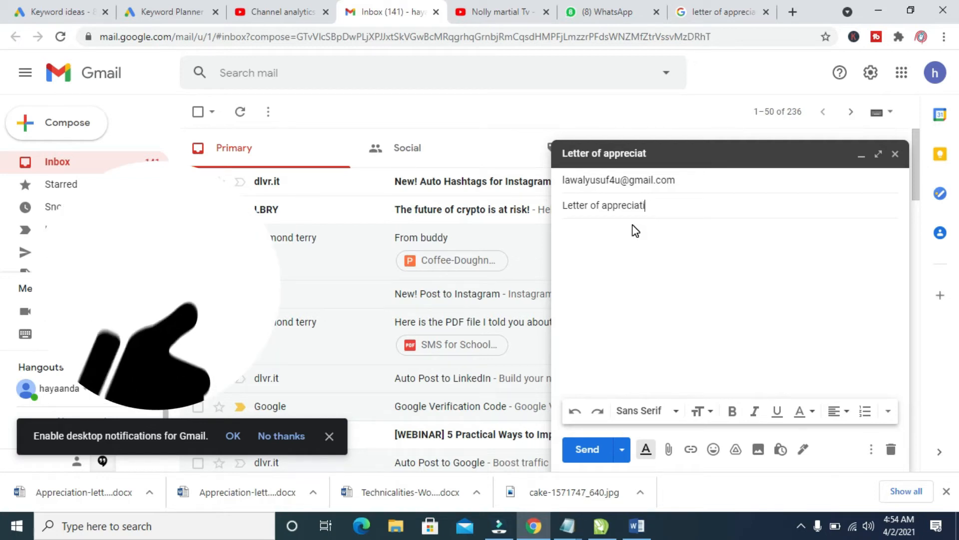
click(614, 244)
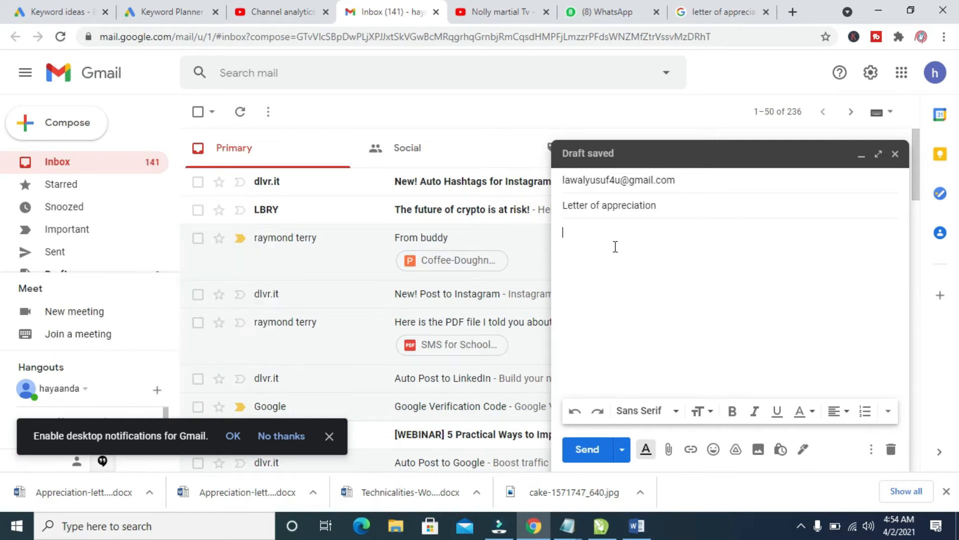
mouse_move(579, 514)
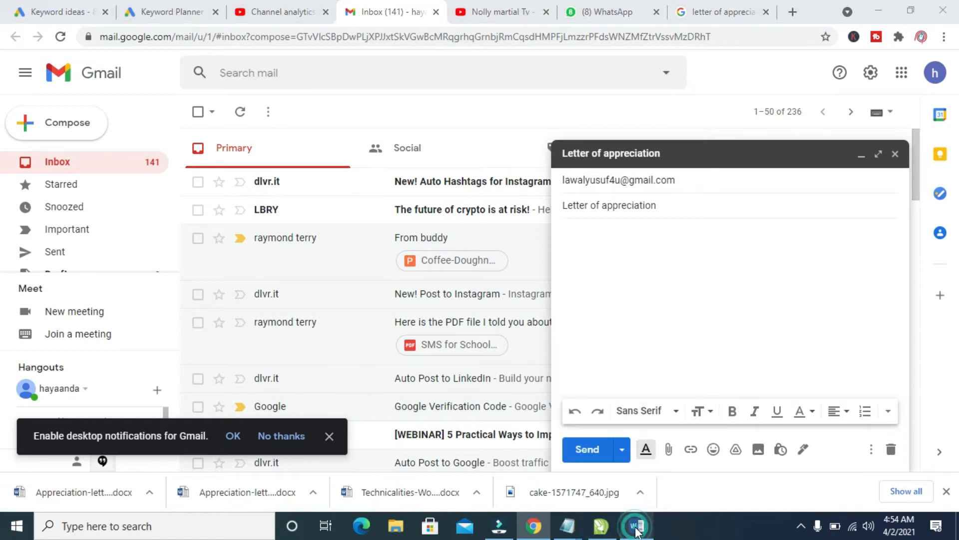
Select the whole appreciation letter in Word with Ctrl+A and copy it
click(637, 525)
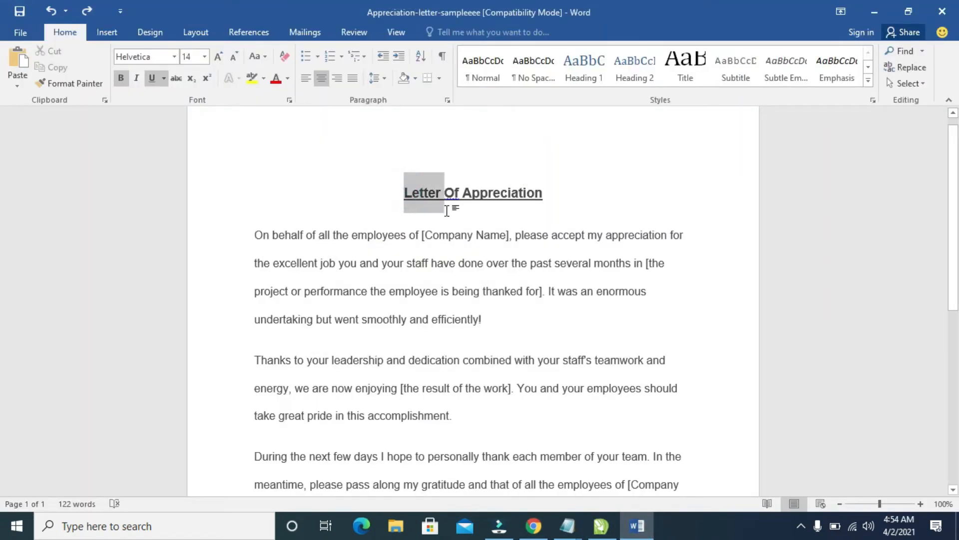
key(ctrl+a)
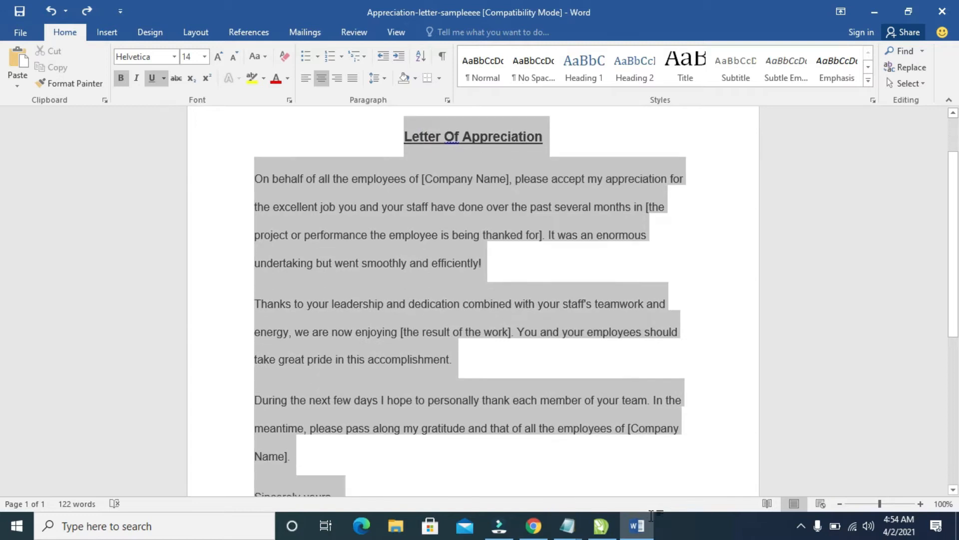
scroll(down, 3)
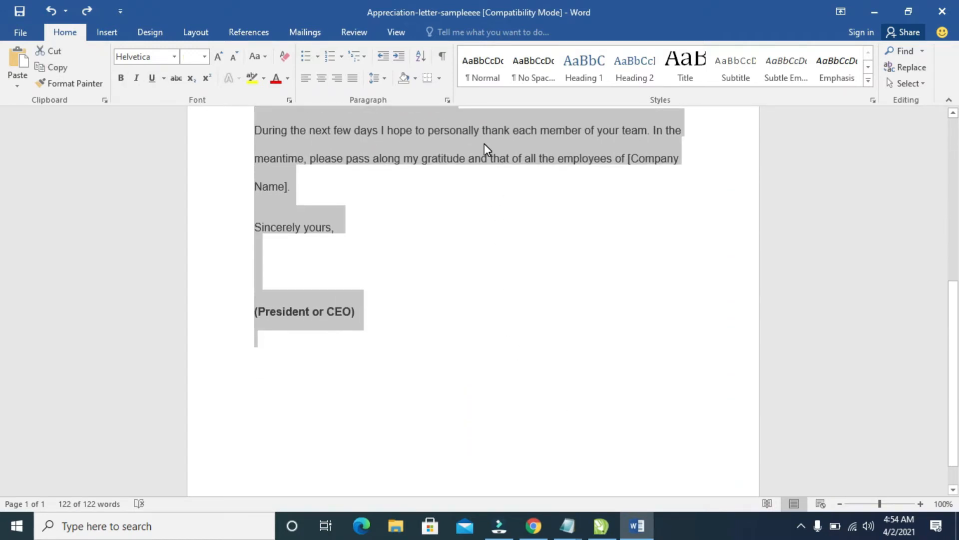
right_click(484, 150)
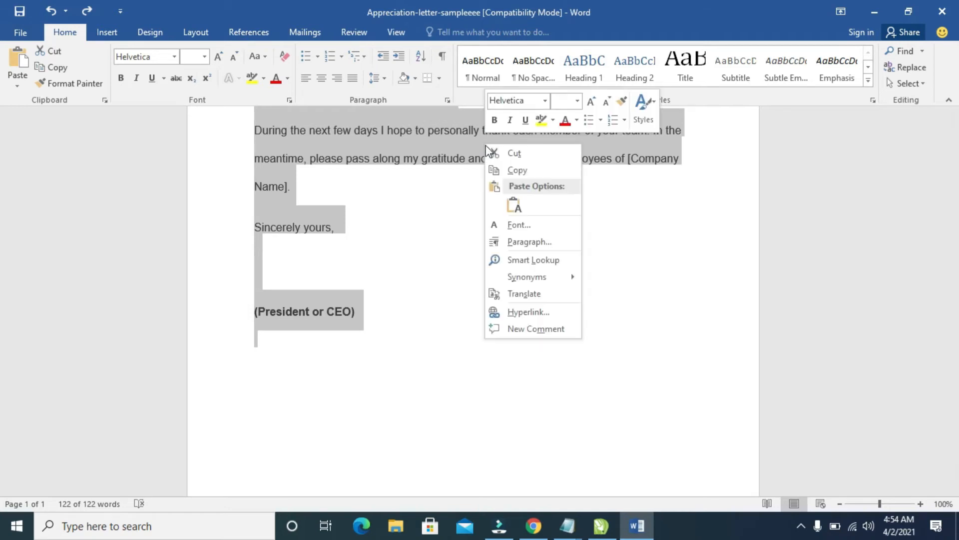
click(517, 170)
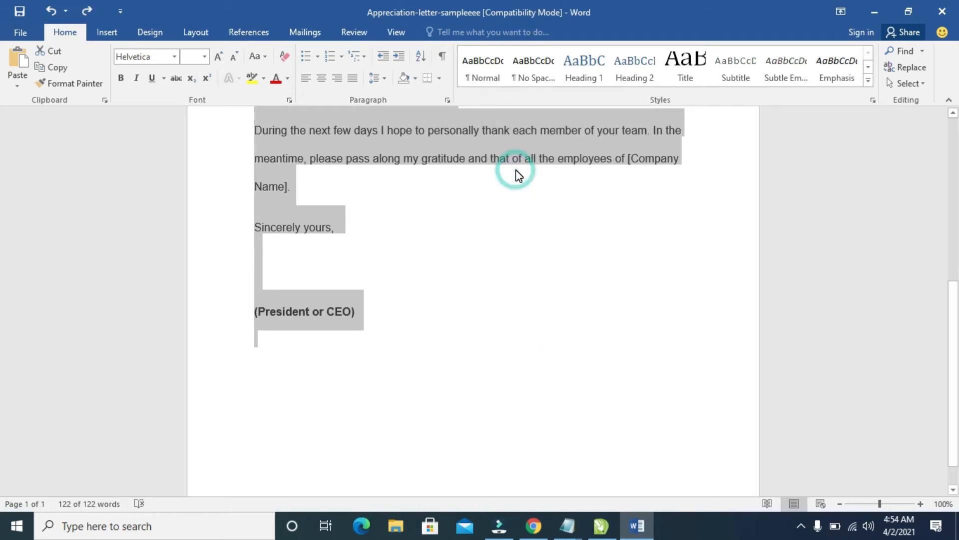
mouse_move(534, 526)
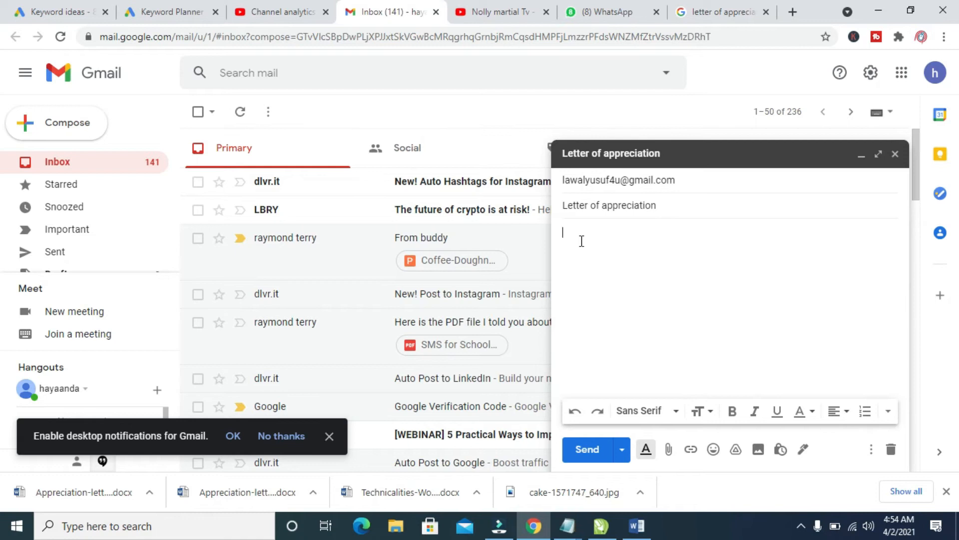
Paste the copied letter into the Gmail body and review it from heading to signature
right_click(581, 241)
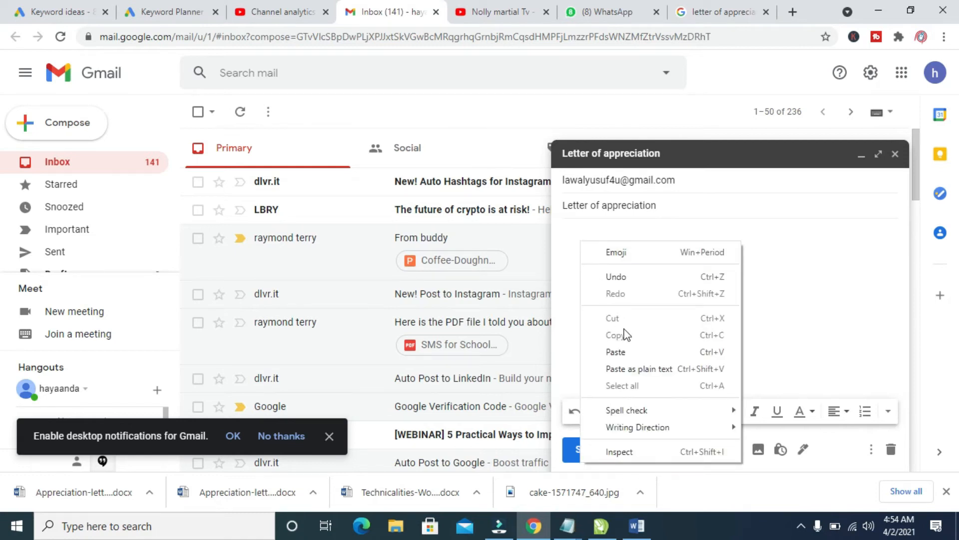
click(629, 357)
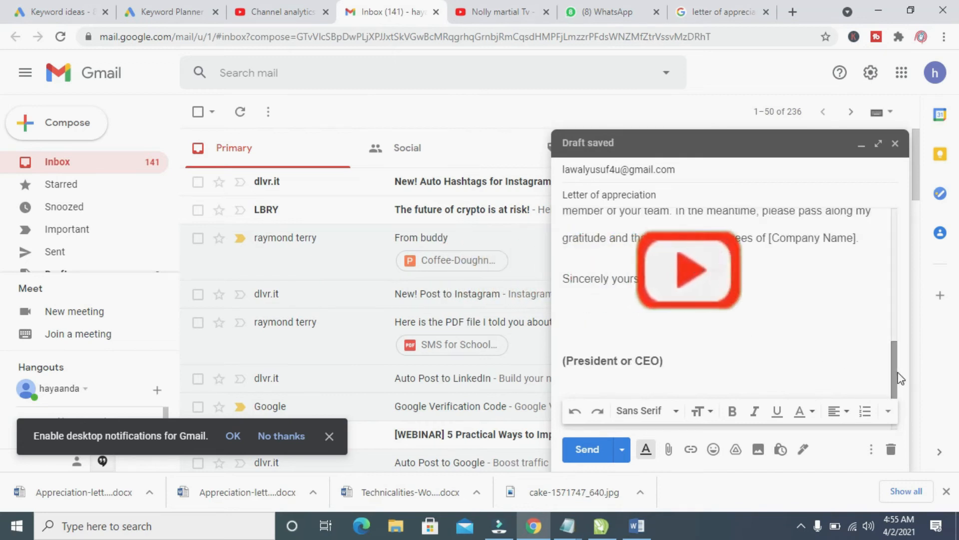
scroll(up, 3)
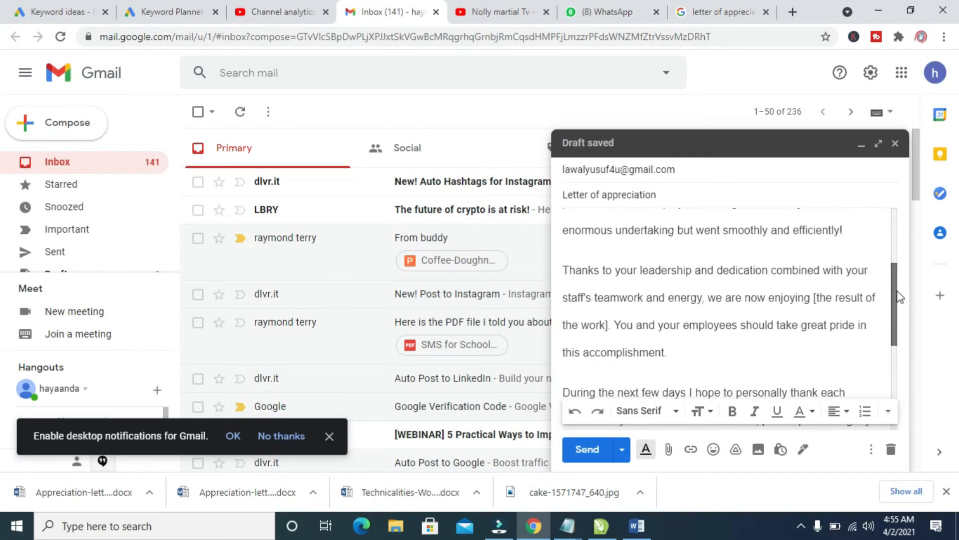
scroll(up, 3)
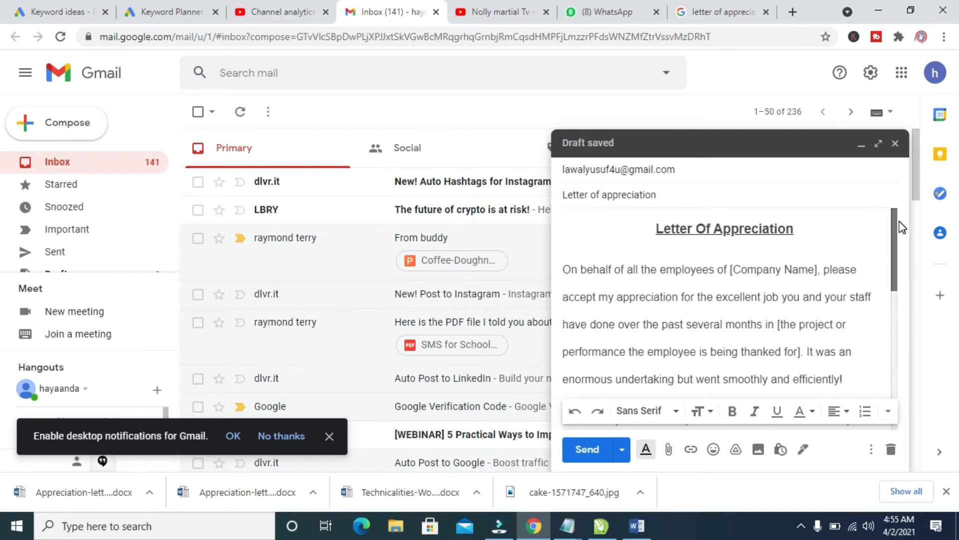
scroll(down, 3)
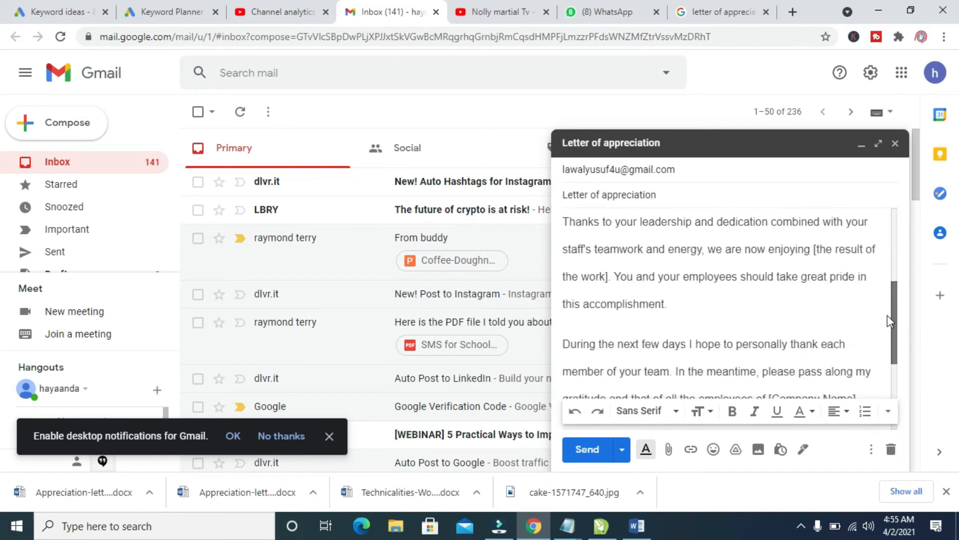
scroll(down, 3)
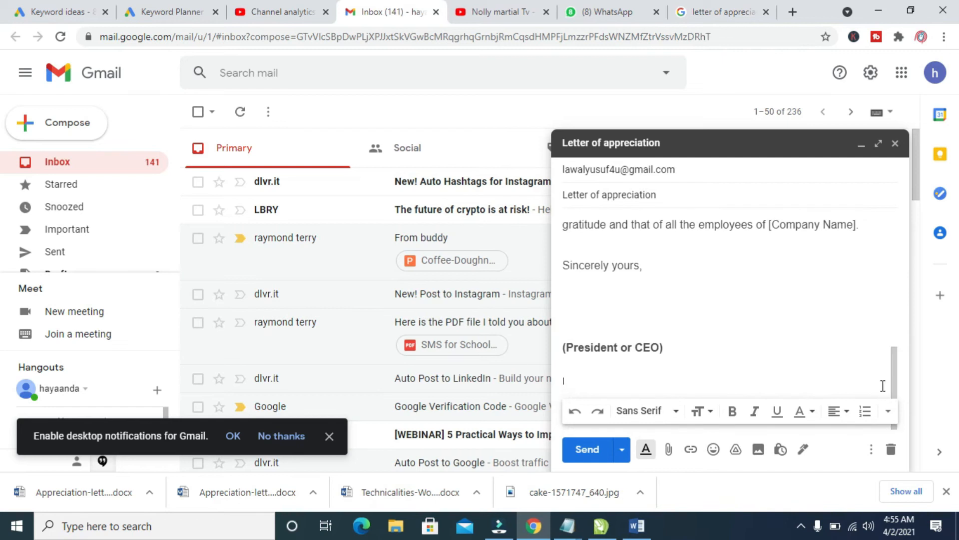
mouse_move(587, 449)
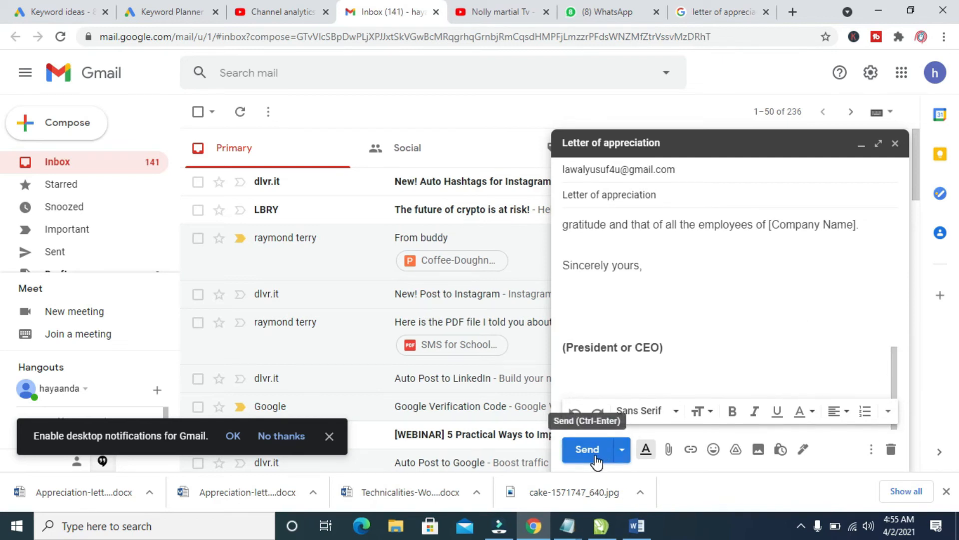
Send the Letter of appreciation message
click(586, 449)
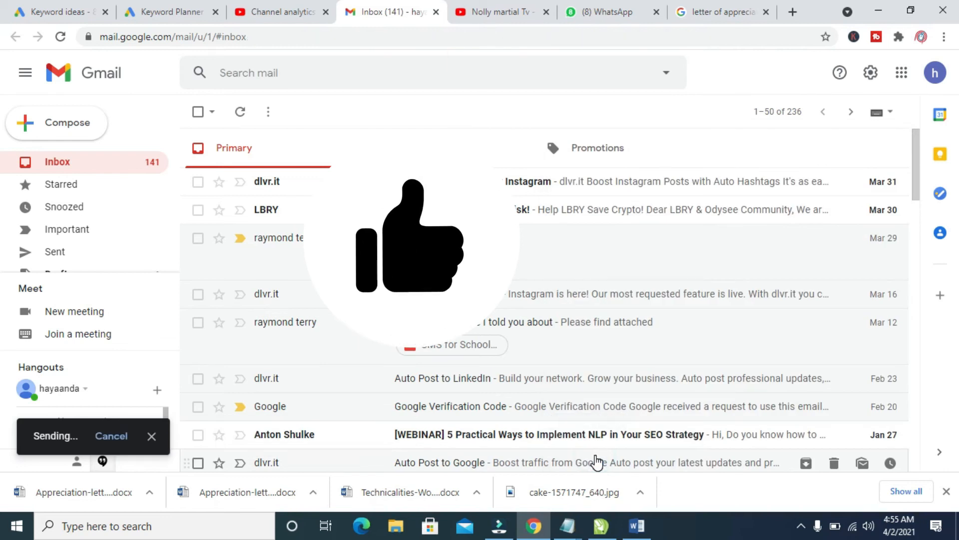
mouse_move(597, 460)
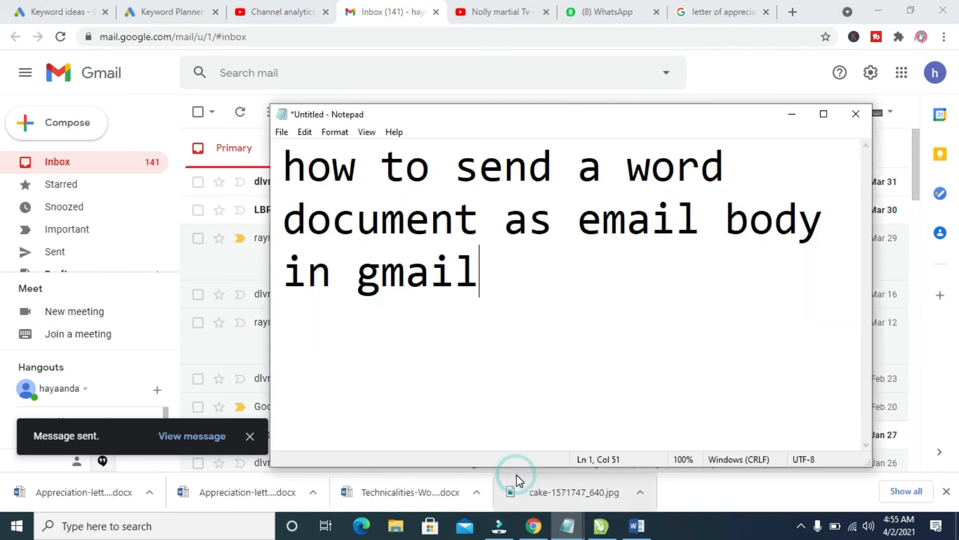
mouse_move(517, 478)
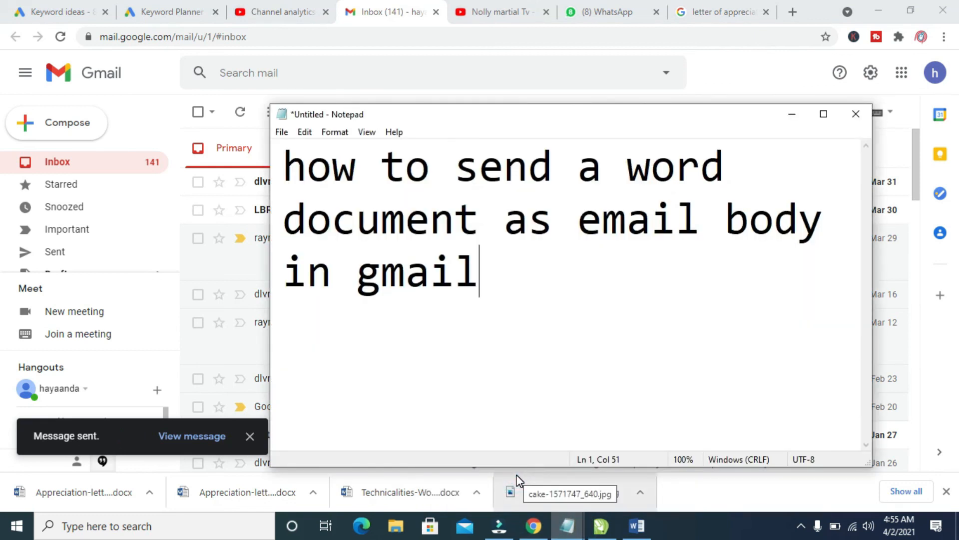